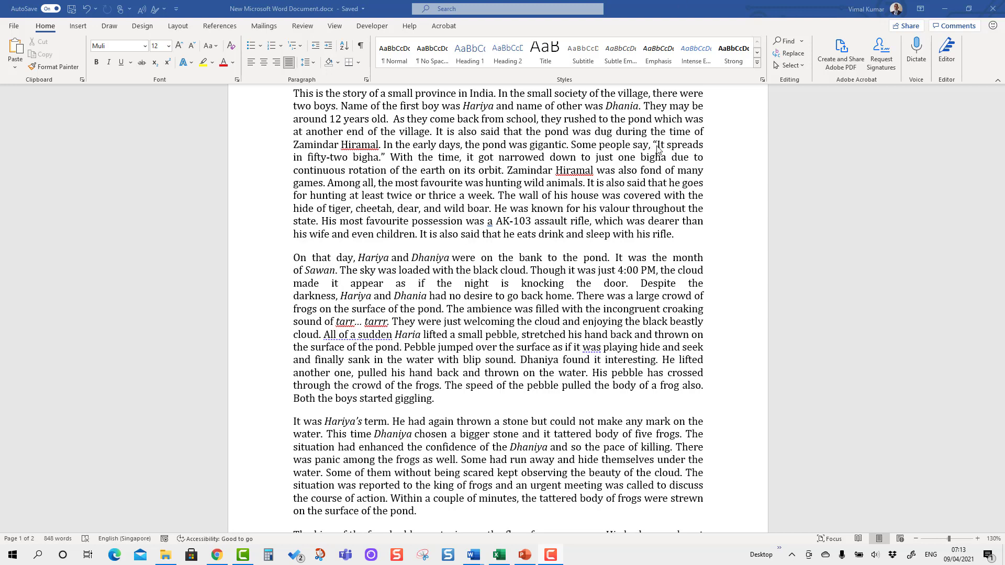
mouse_move(75, 88)
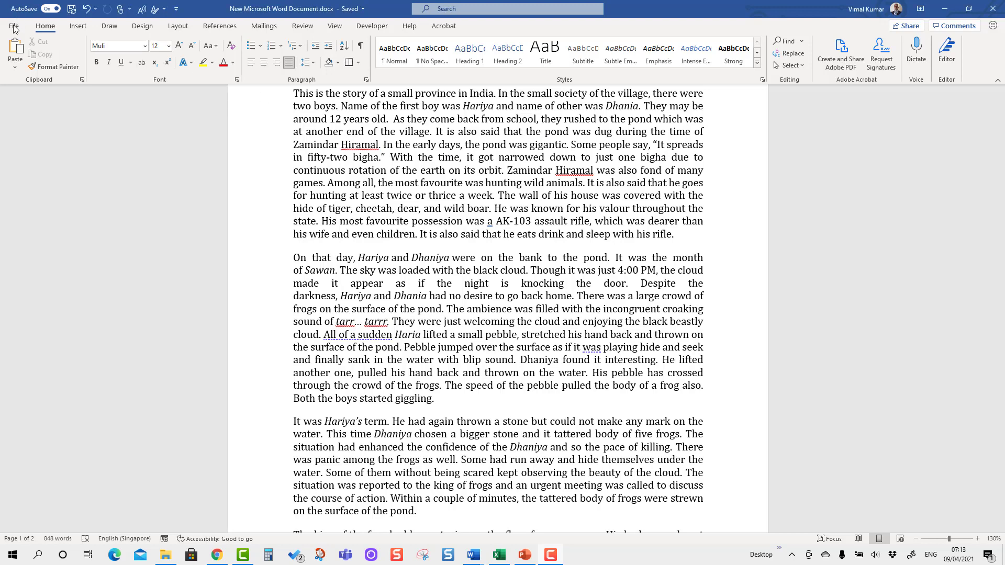
In Word Options, set Office Background to No Background and Office Theme to Dark Gray
click(14, 25)
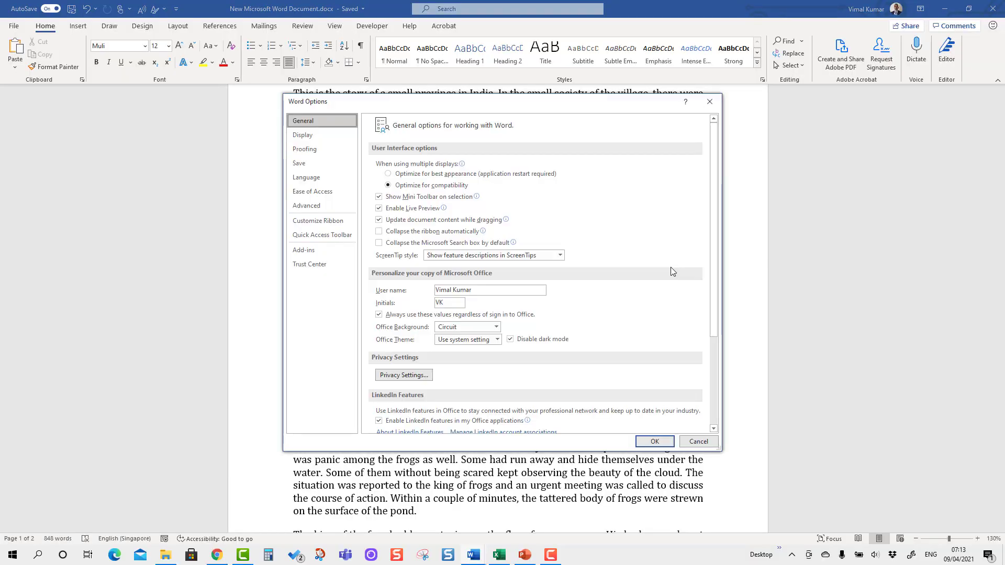
mouse_move(415, 336)
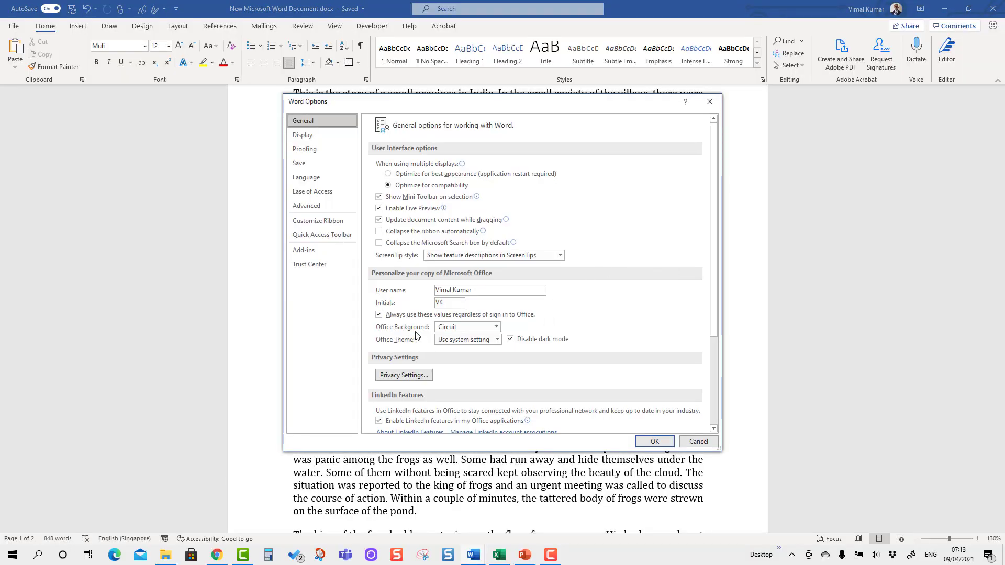
mouse_move(302, 134)
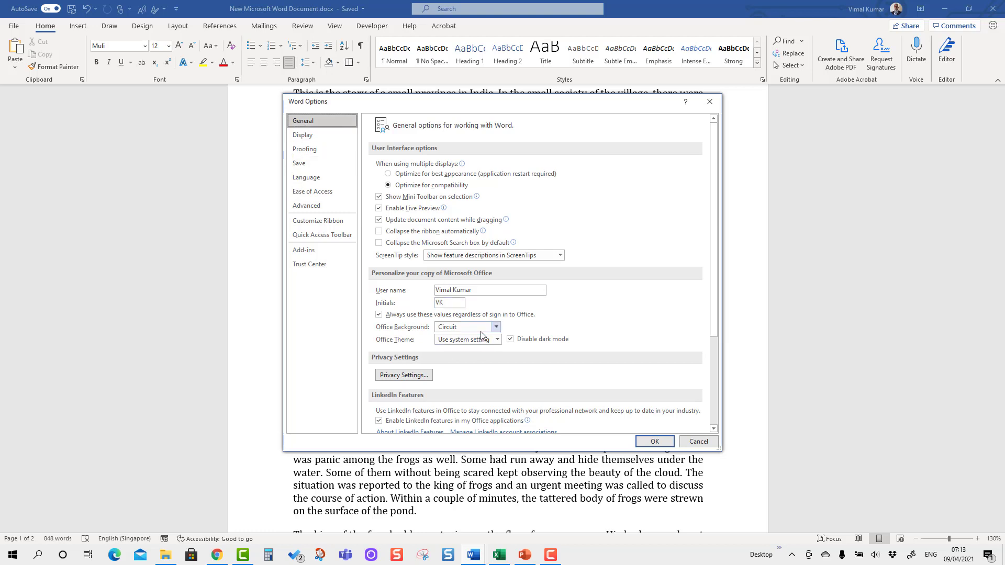
mouse_move(475, 333)
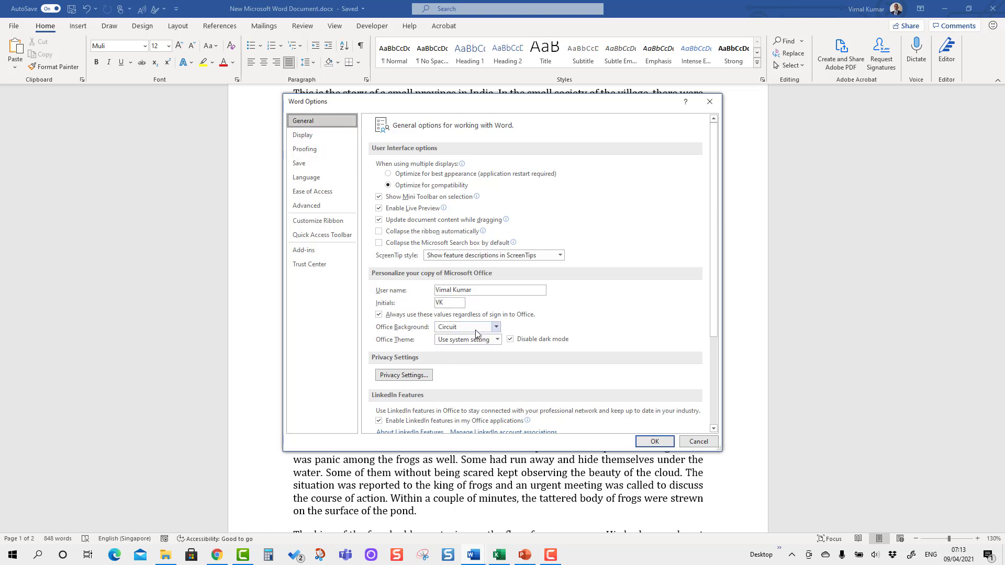
click(465, 327)
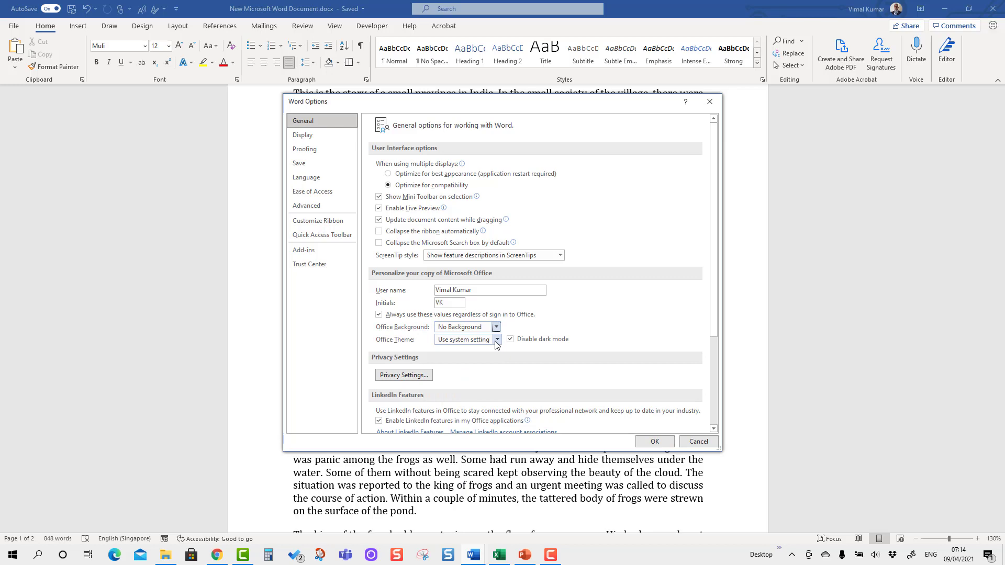
click(496, 339)
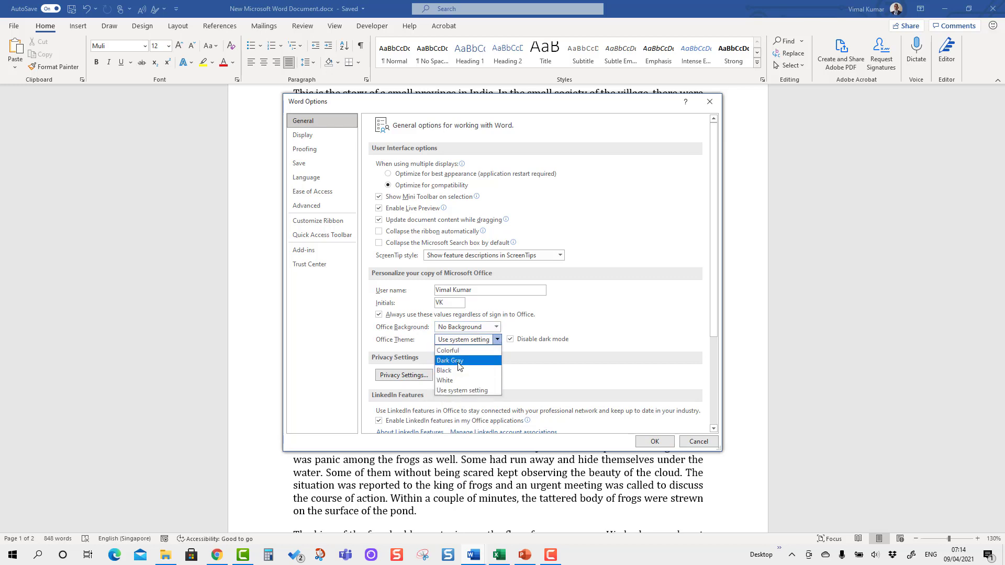
click(450, 360)
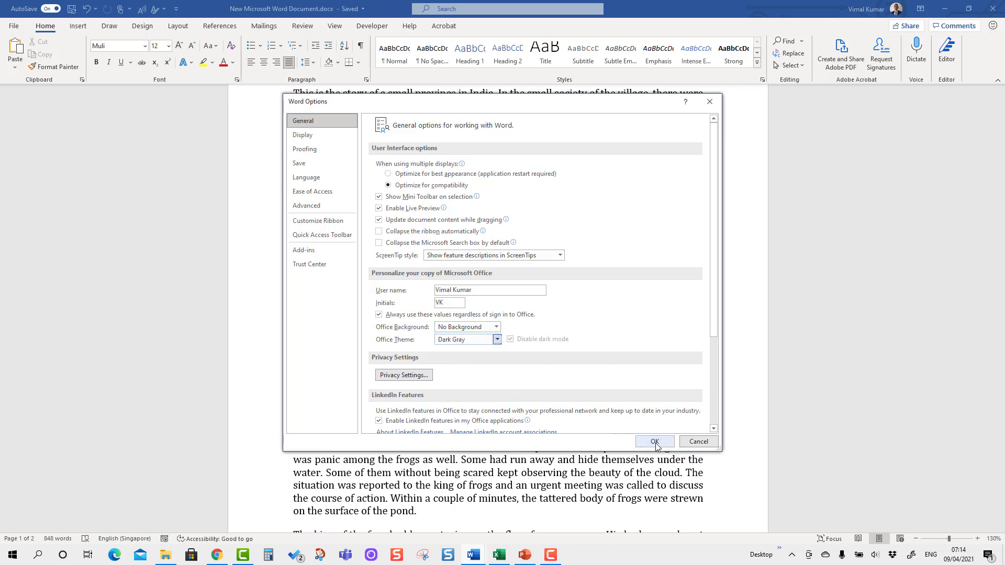
click(654, 441)
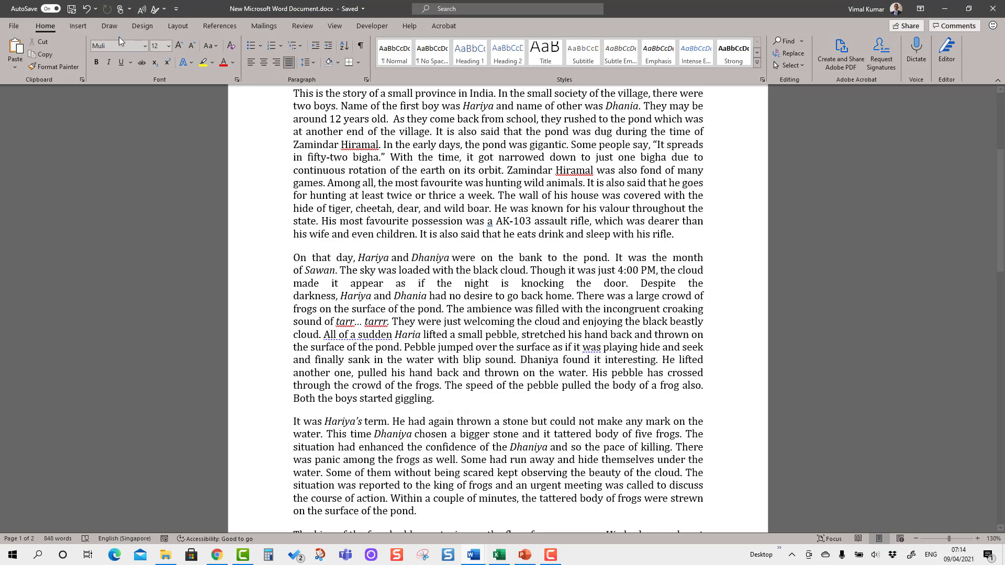
click(498, 554)
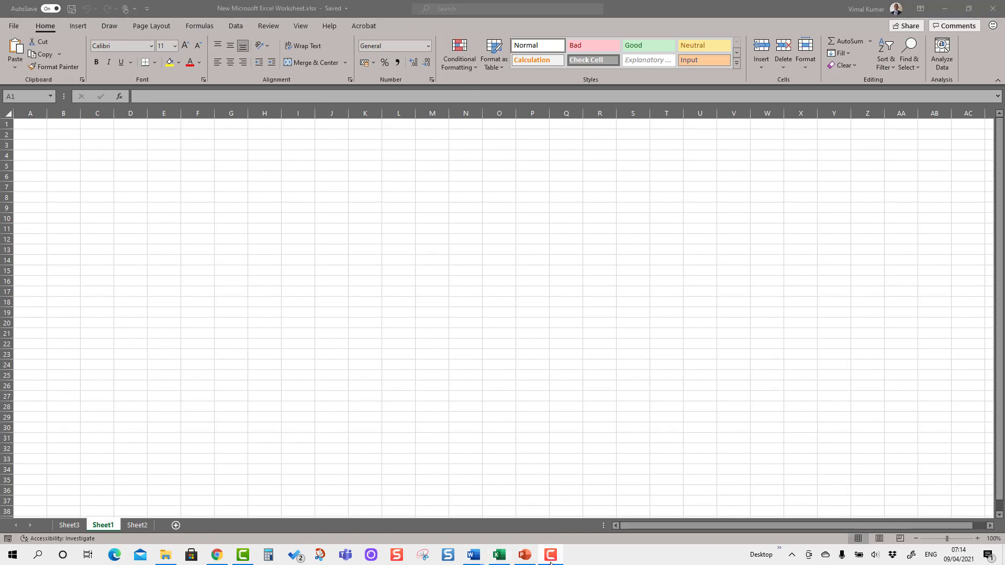
click(525, 555)
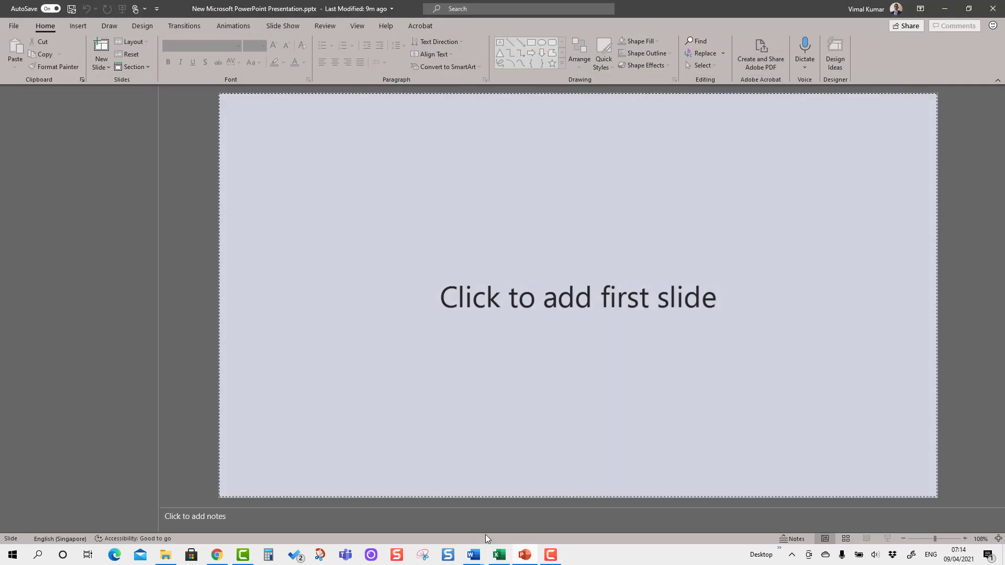
click(472, 555)
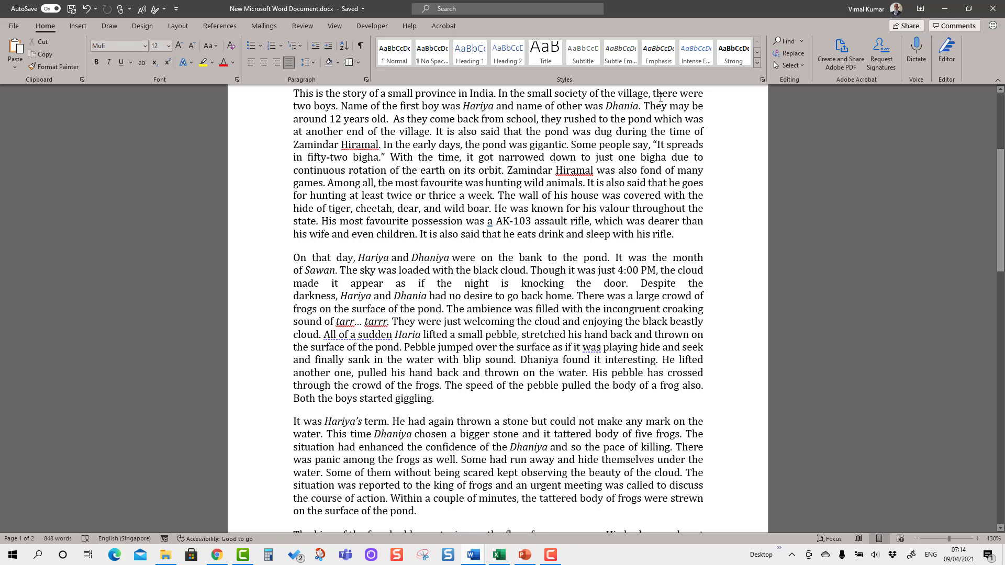
mouse_move(709, 4)
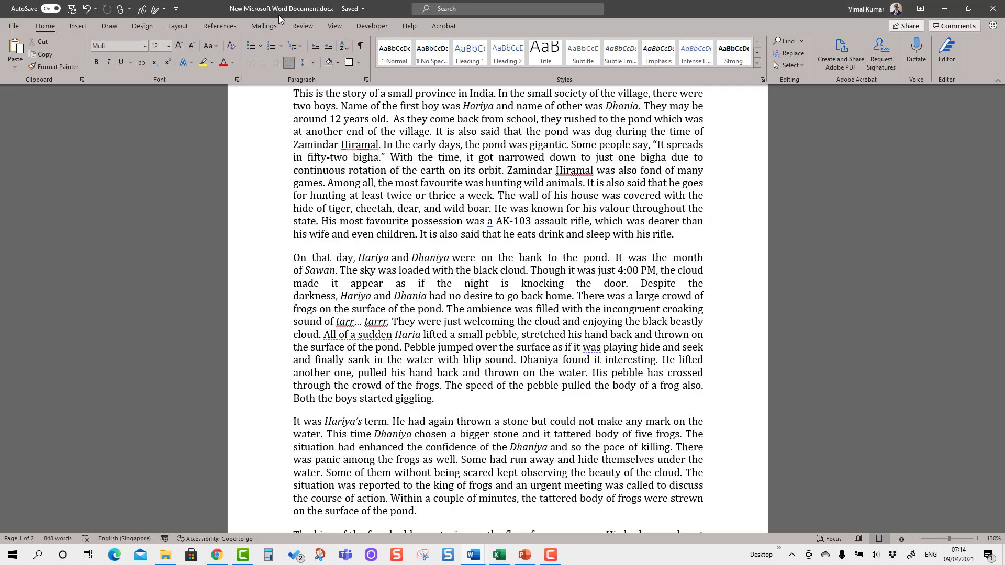
Set the Office background to Clouds and, after briefly trying Black, the theme to White
click(14, 25)
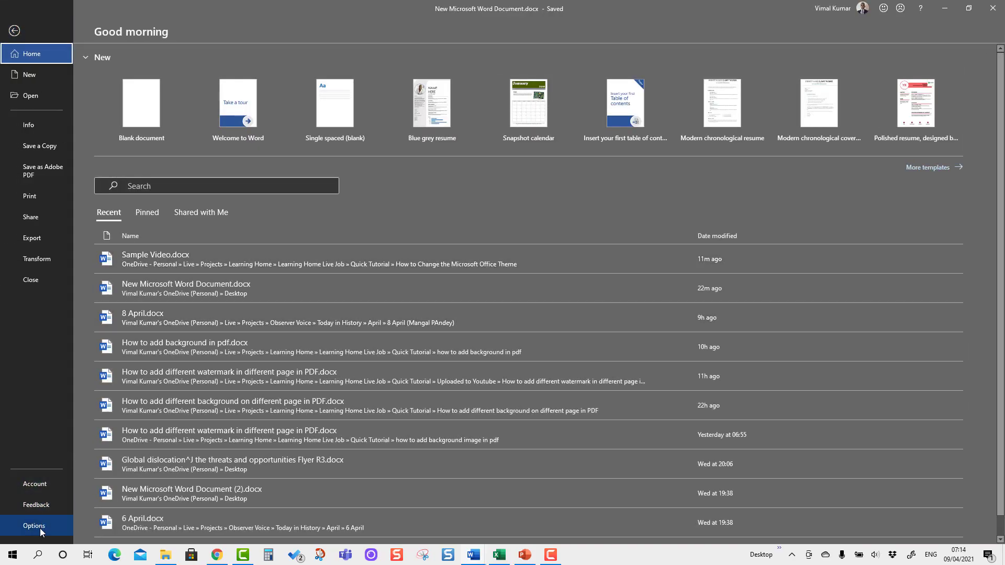
click(34, 525)
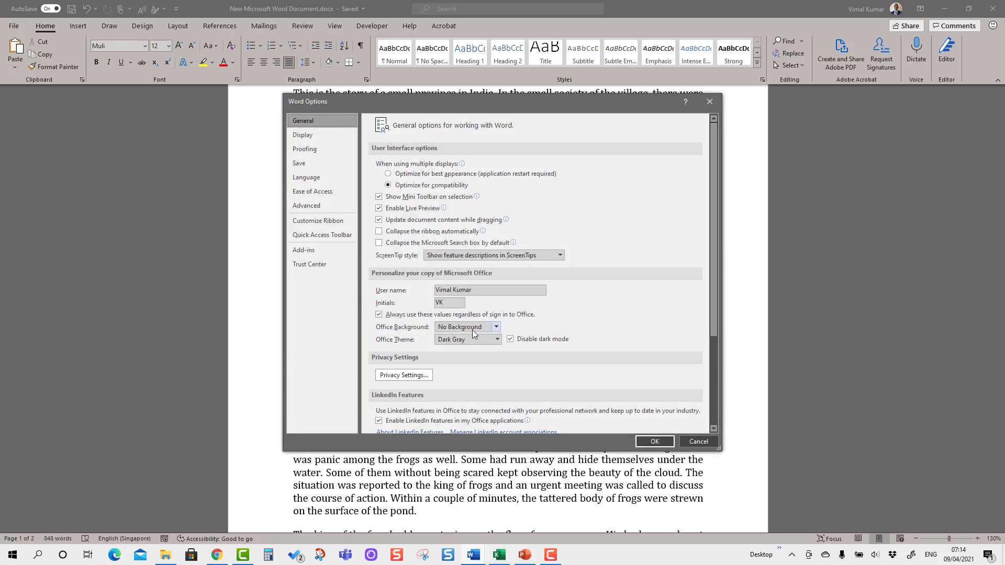
click(466, 327)
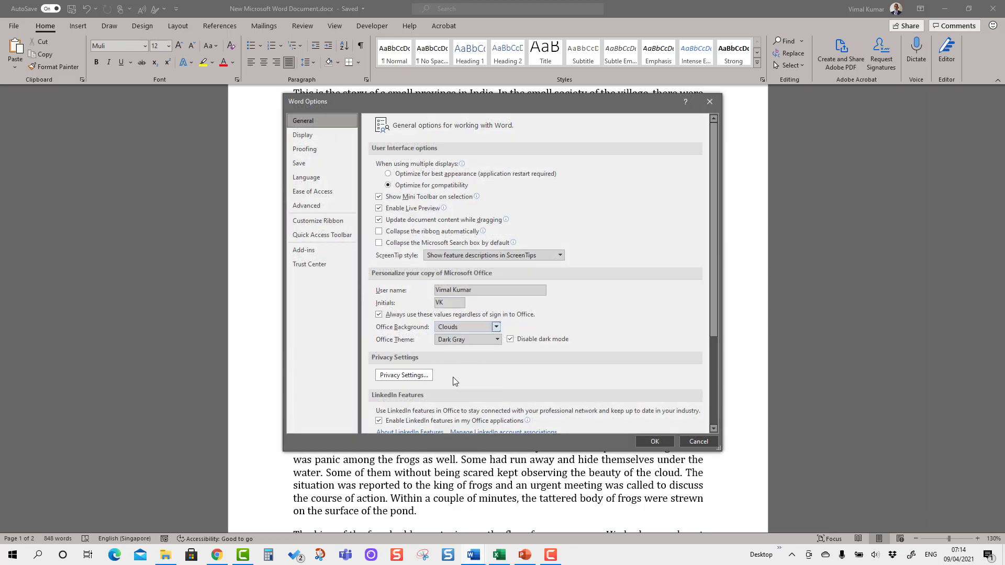
click(496, 340)
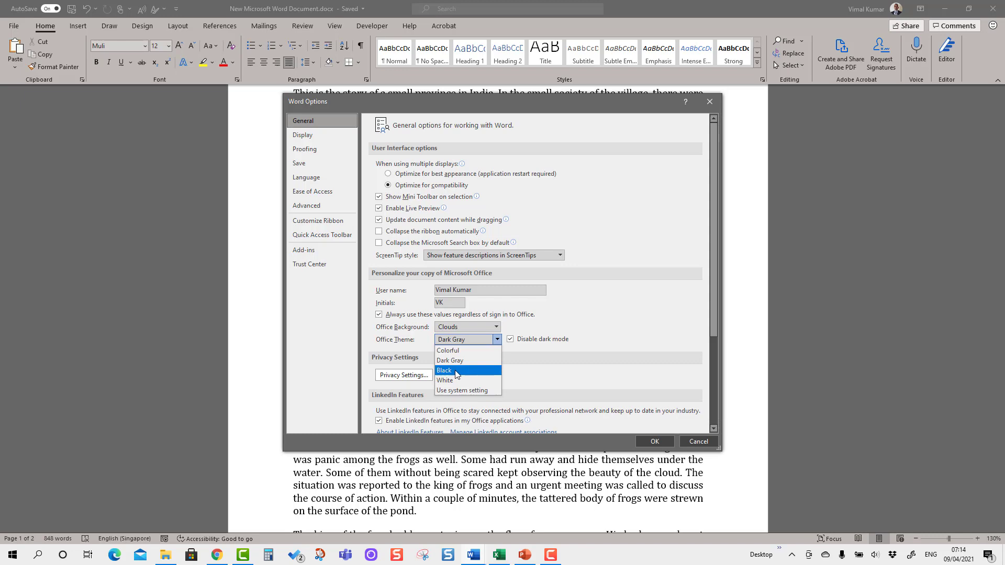
click(443, 371)
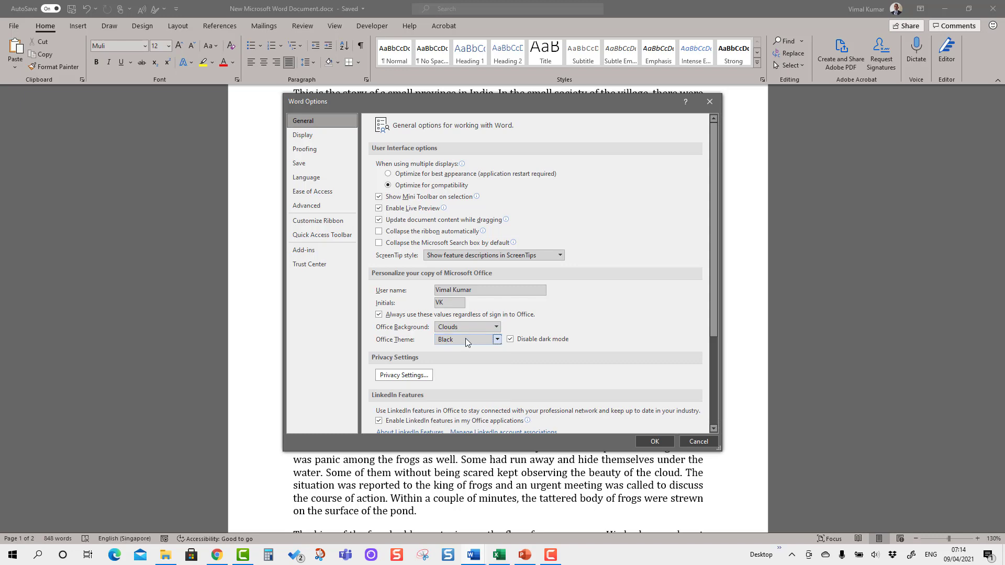
click(468, 339)
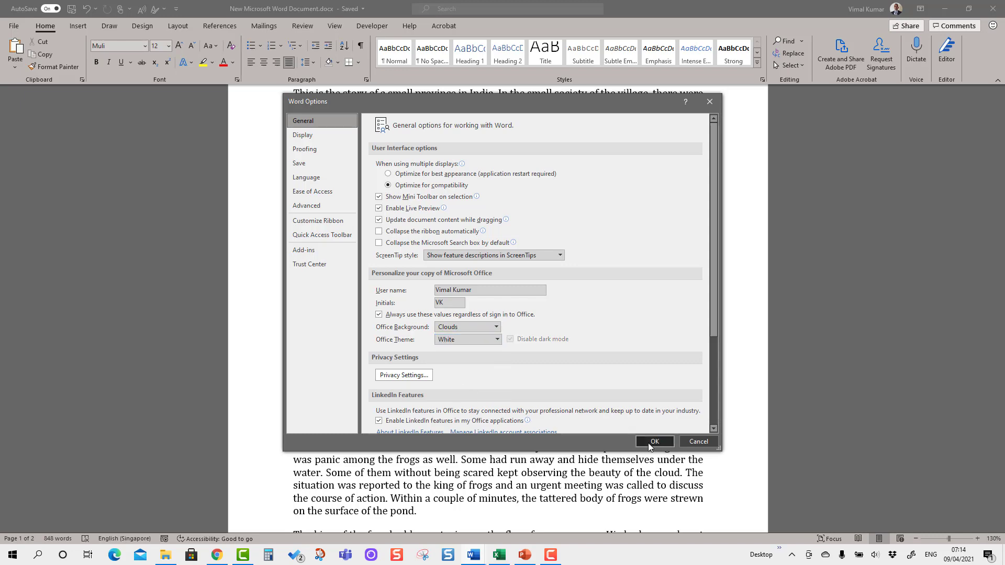
click(654, 441)
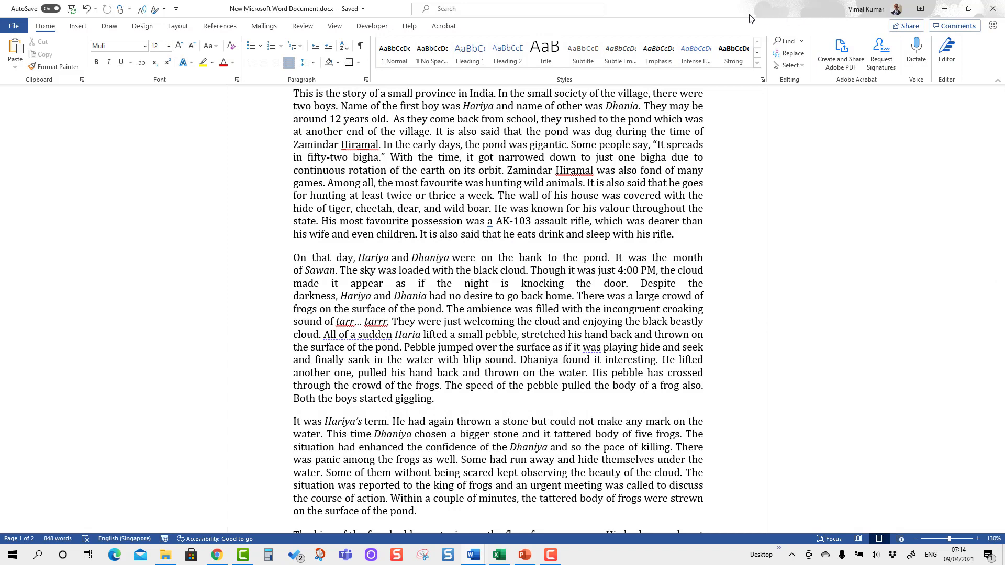
mouse_move(696, 51)
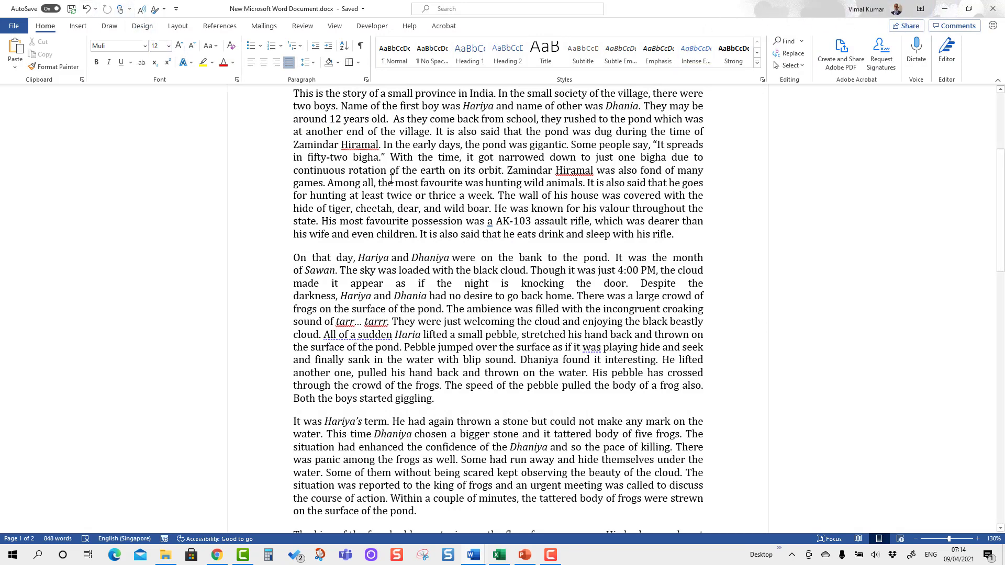
Apply the Black Office theme so Word's interface turns dark
click(14, 26)
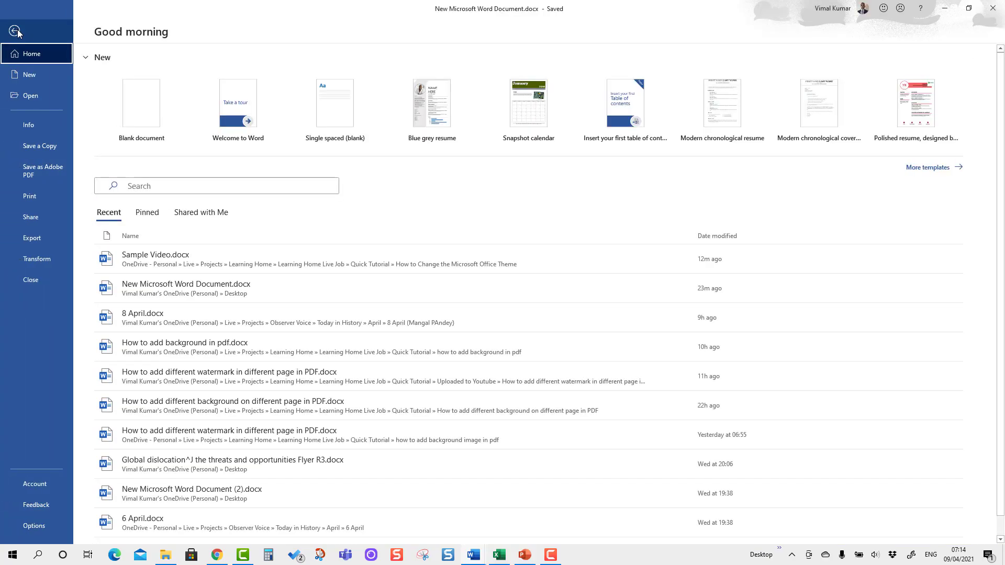
mouse_move(36, 509)
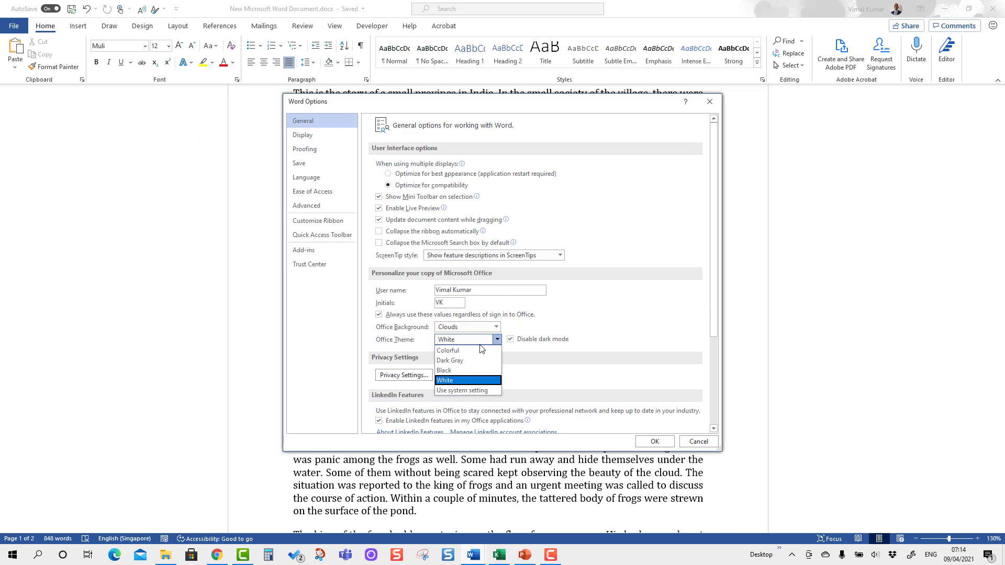
mouse_move(451, 371)
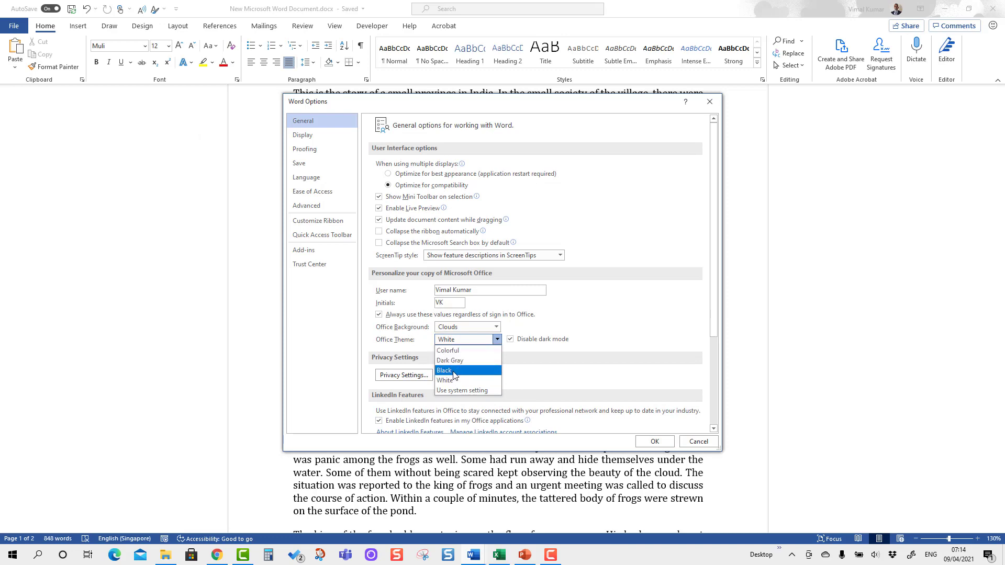
click(698, 440)
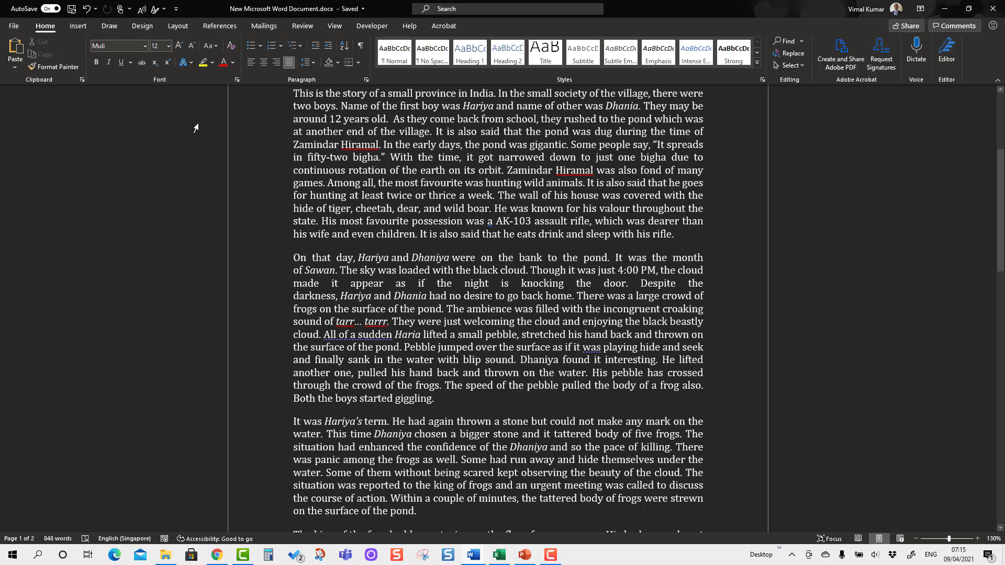
Set Word's Office Theme to 'Use system setting' in Word Options
click(13, 26)
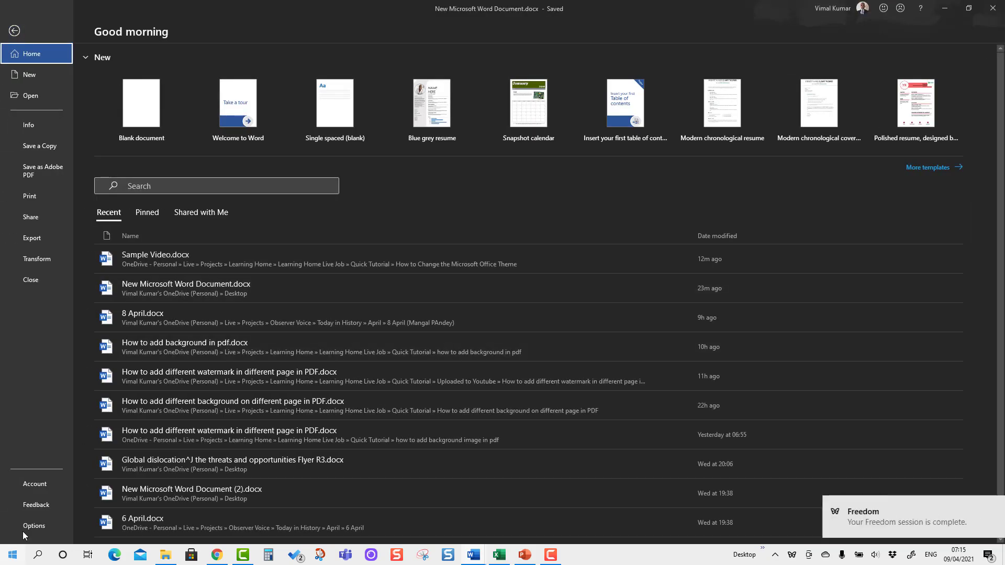
click(34, 525)
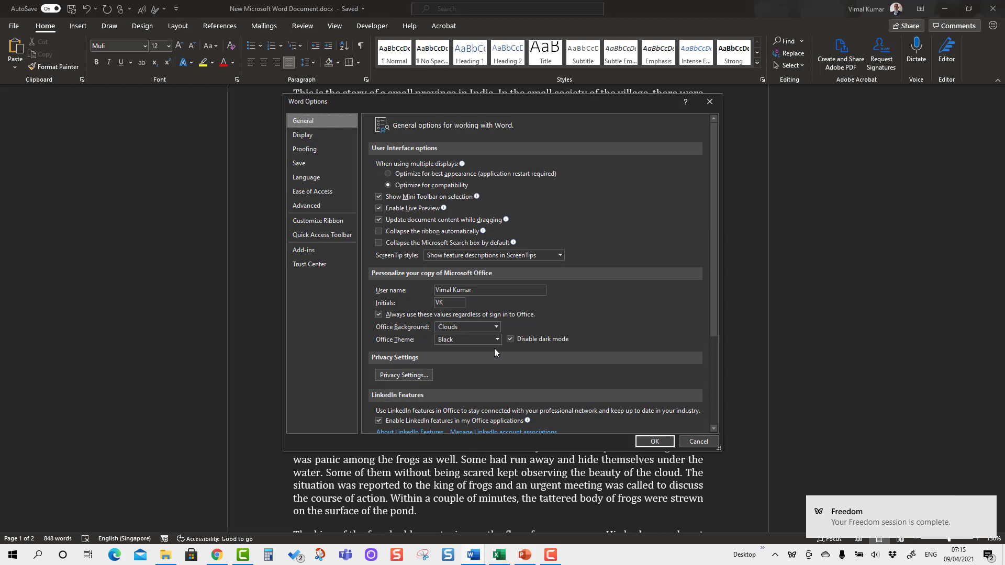
click(496, 340)
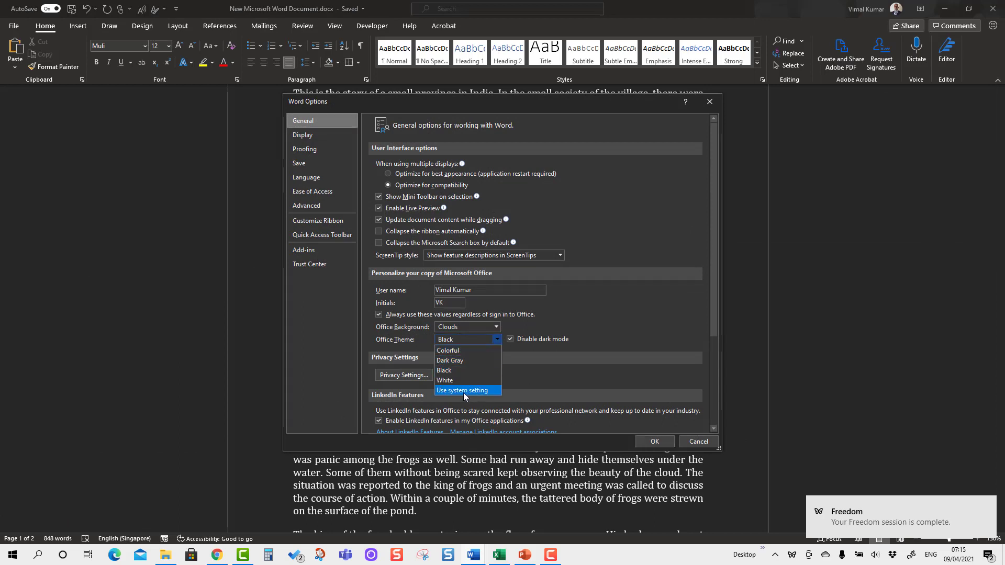
click(466, 390)
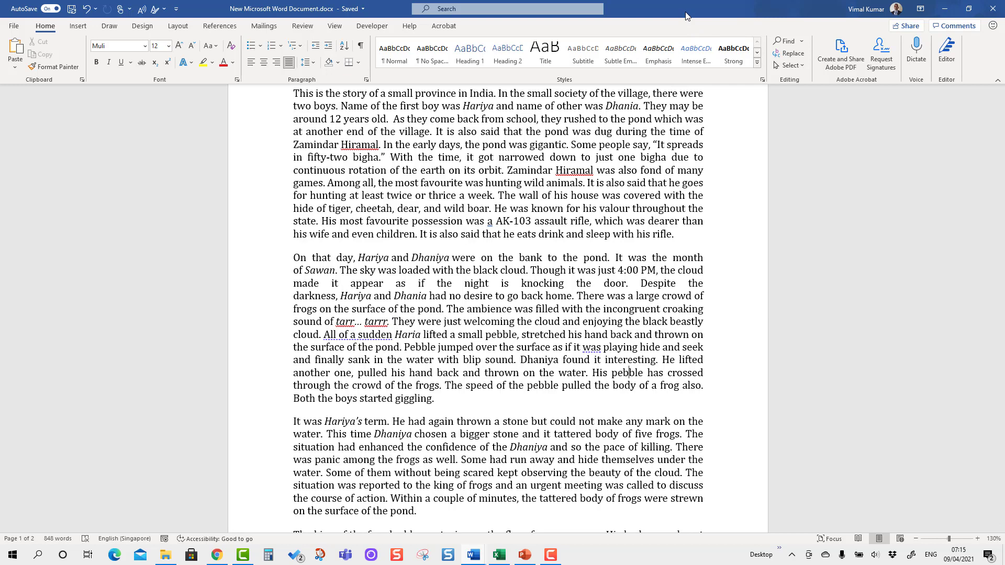
mouse_move(639, 16)
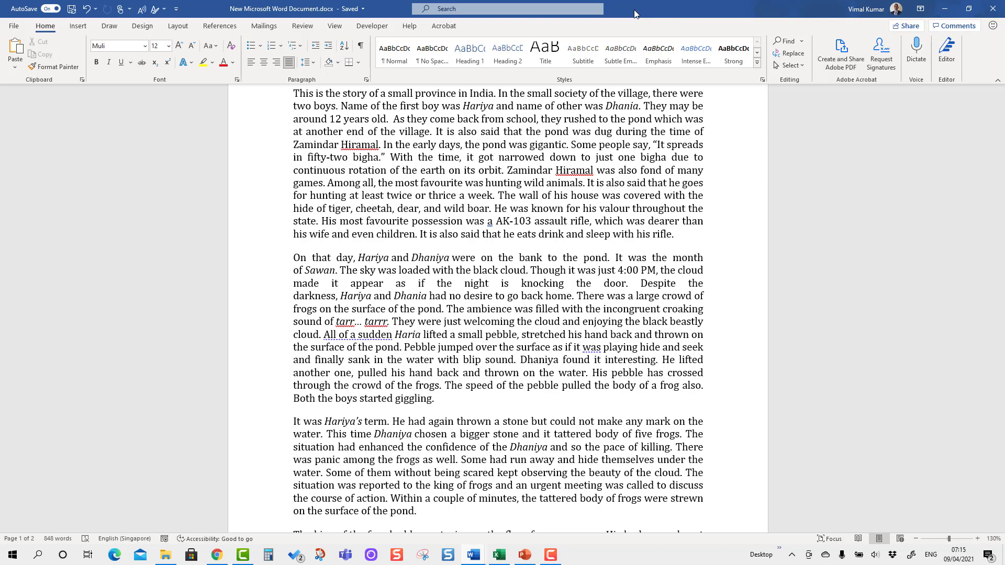
Check the new theme in Excel's blank worksheet, then bring up the PowerPoint presentation
click(497, 554)
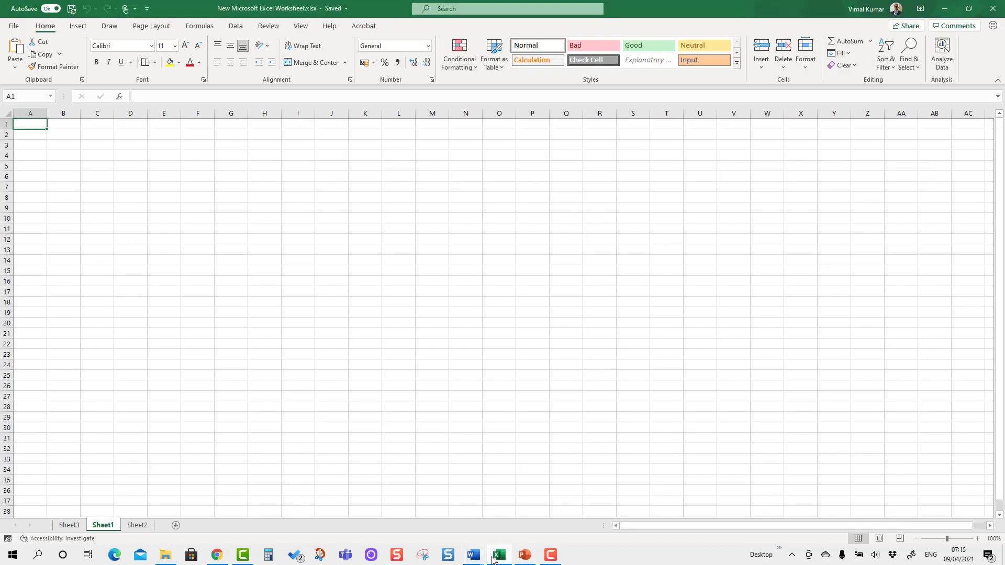
click(524, 554)
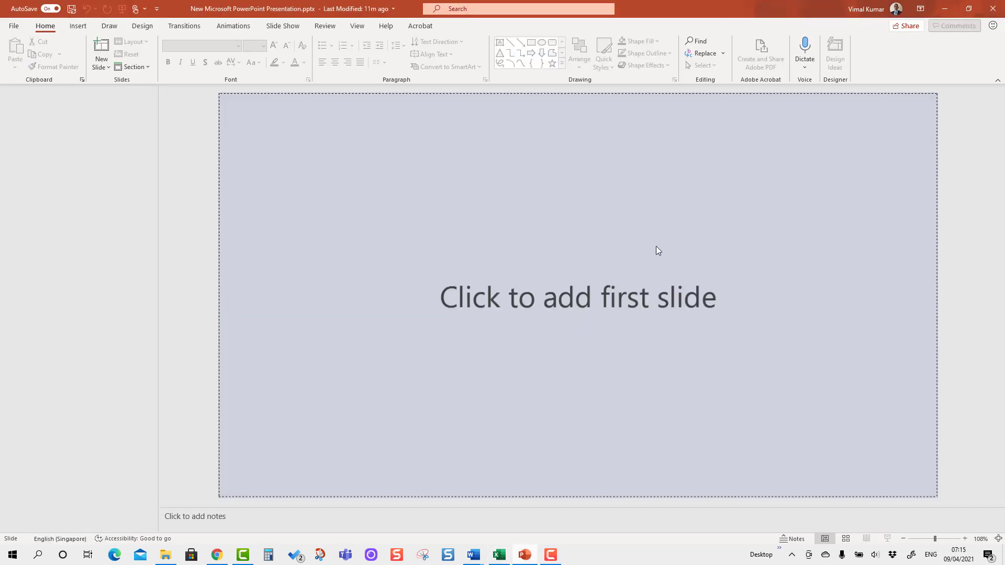
mouse_move(470, 506)
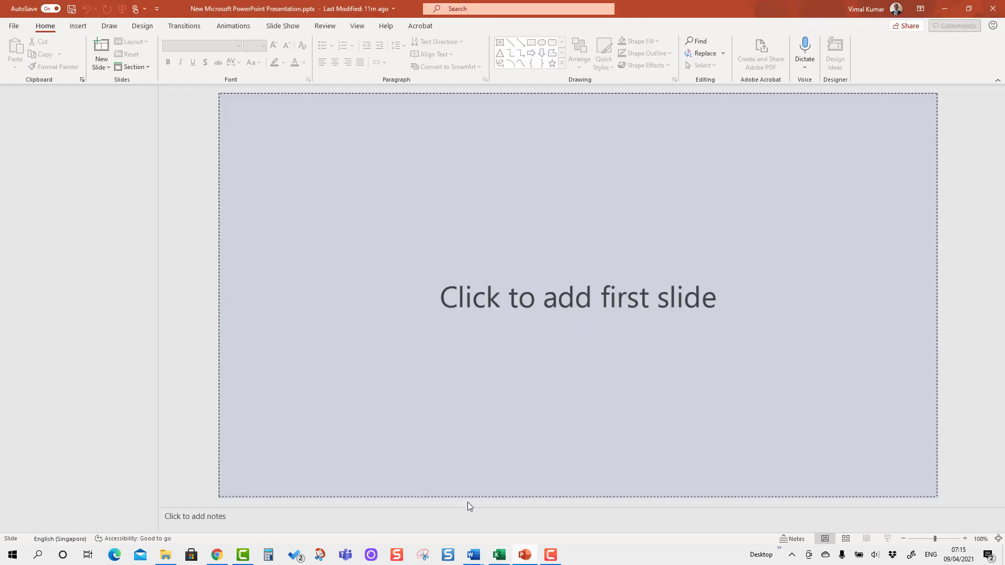